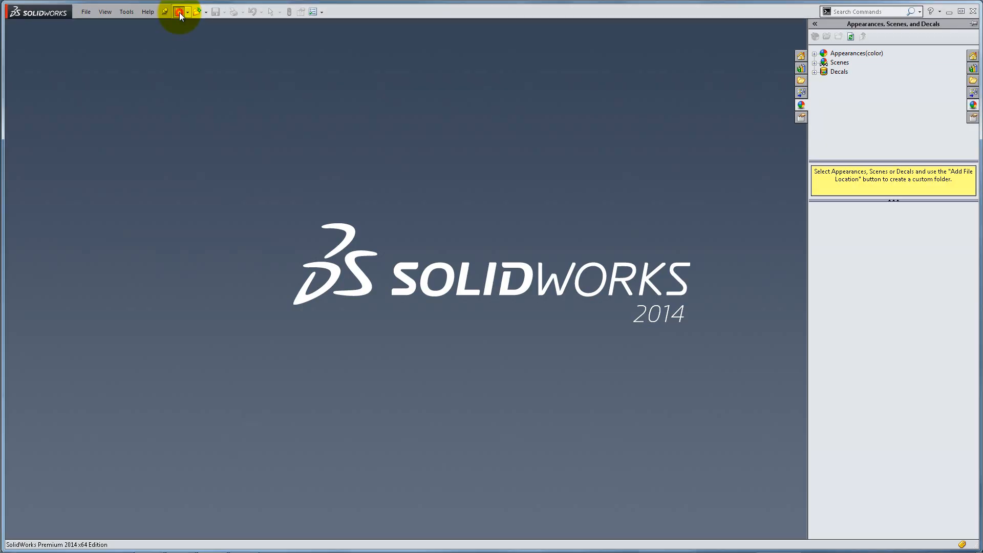
Create a new document from the Assembly template
left_click(179, 11)
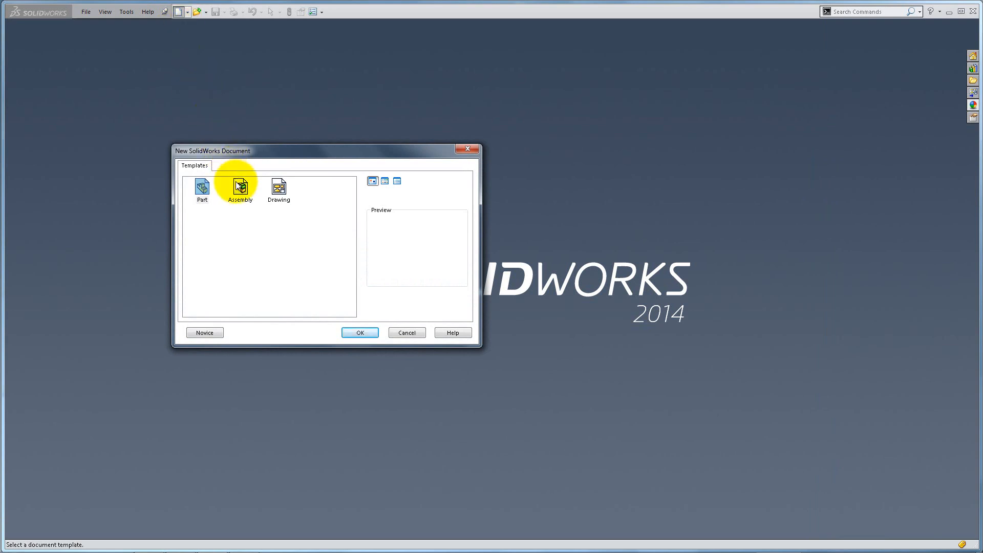
left_click(240, 189)
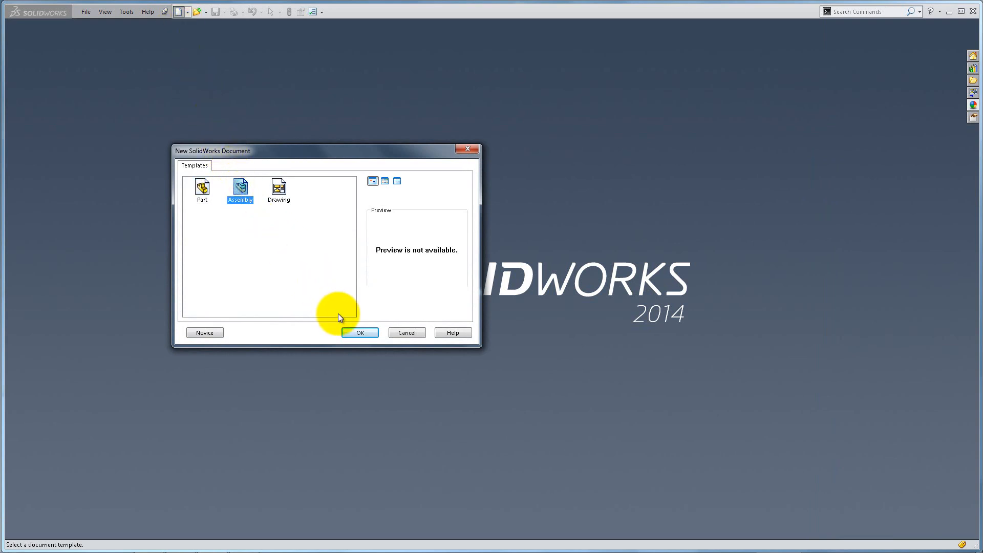
left_click(360, 332)
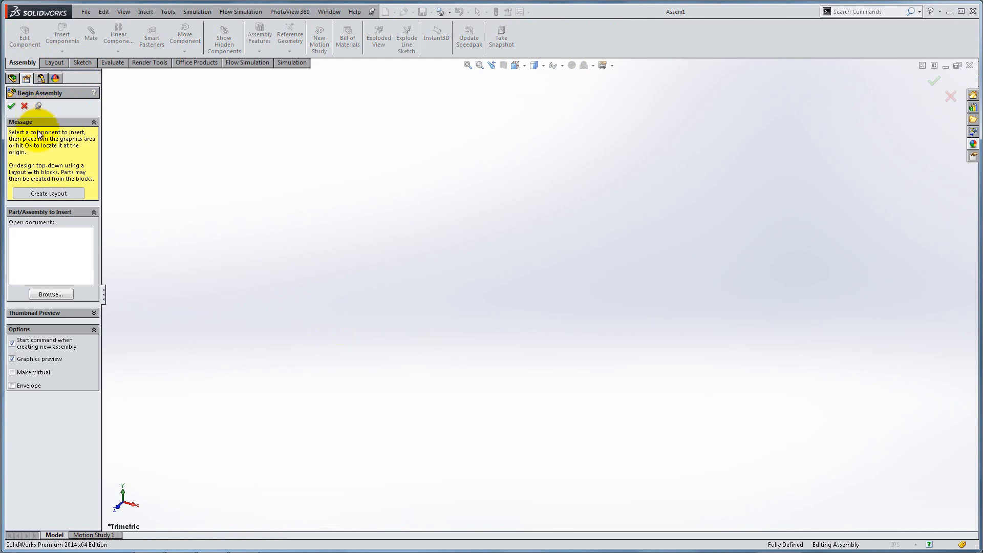
Insert Outer C Channel.SLDPRT as the assembly's first, fixed component
left_click(50, 294)
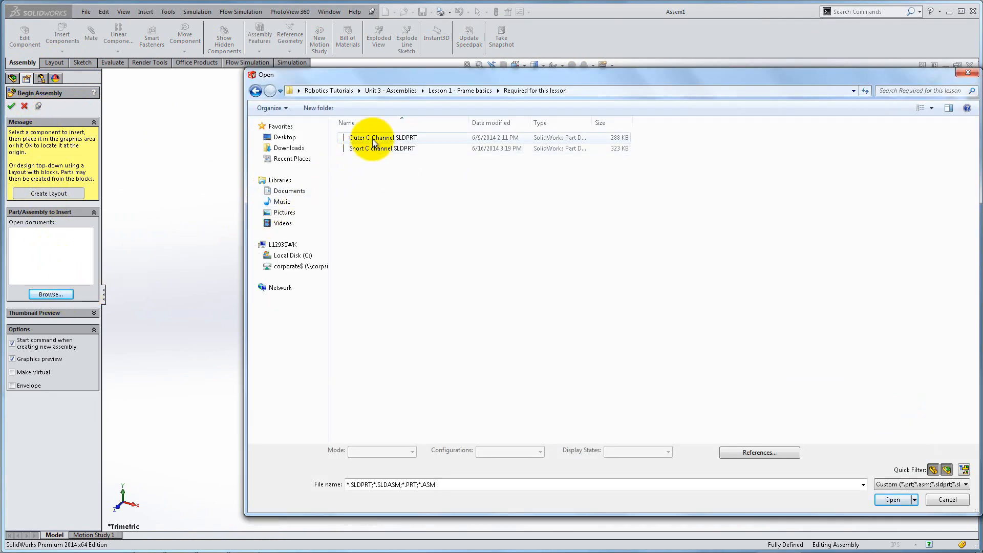
double_click(383, 137)
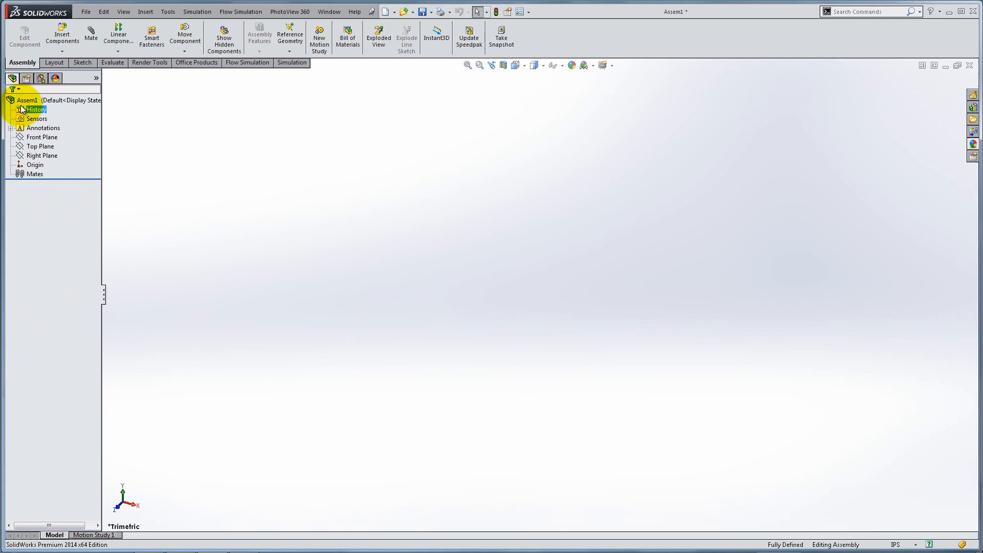
left_click(62, 35)
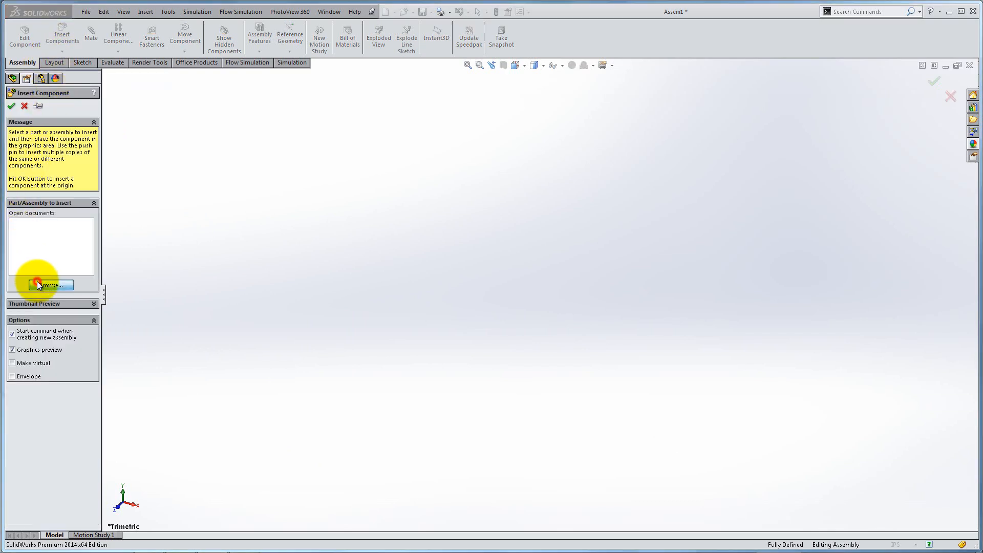
left_click(51, 285)
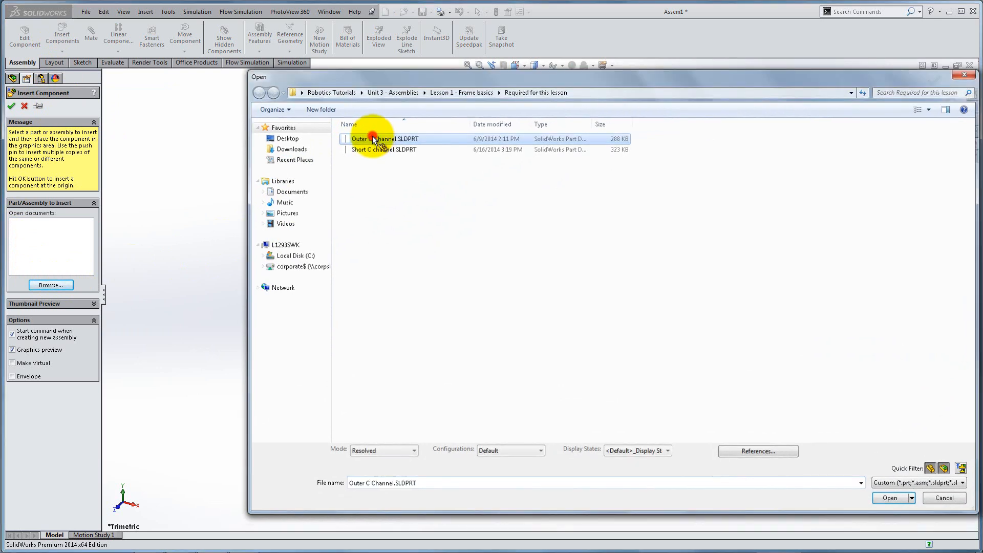
left_click(890, 497)
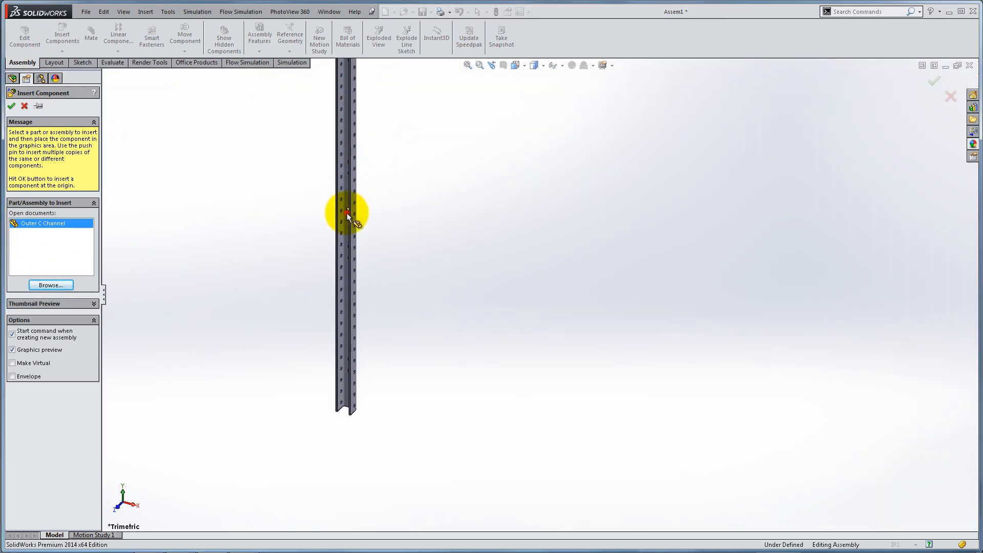
left_click(348, 212)
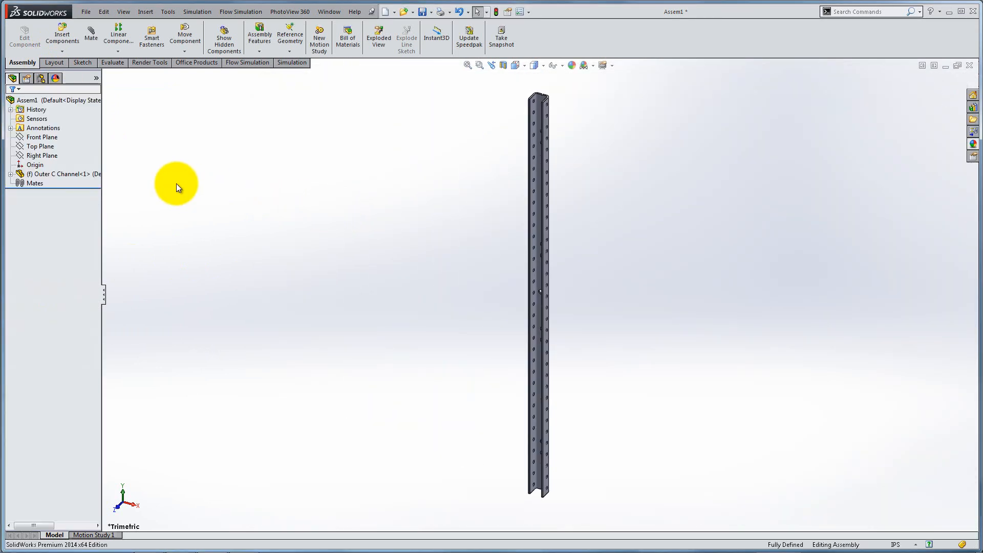
Expand Outer C Channel's feature list in the FeatureManager tree
left_click(40, 146)
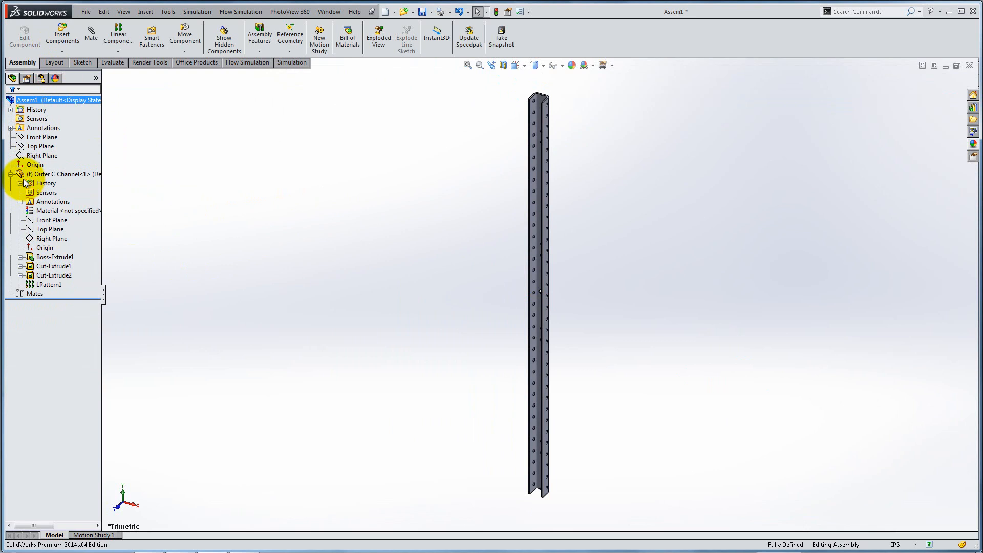
left_click(45, 184)
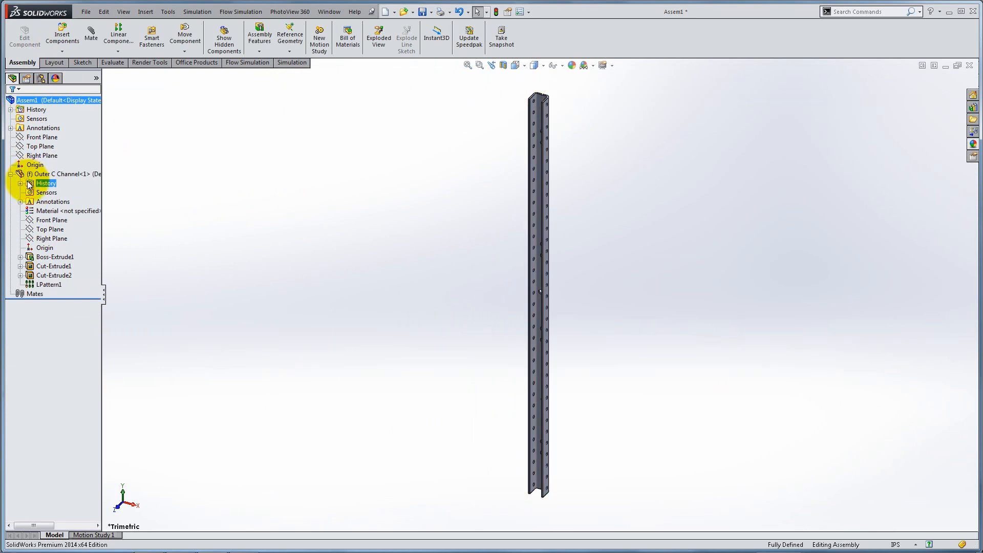
left_click(61, 35)
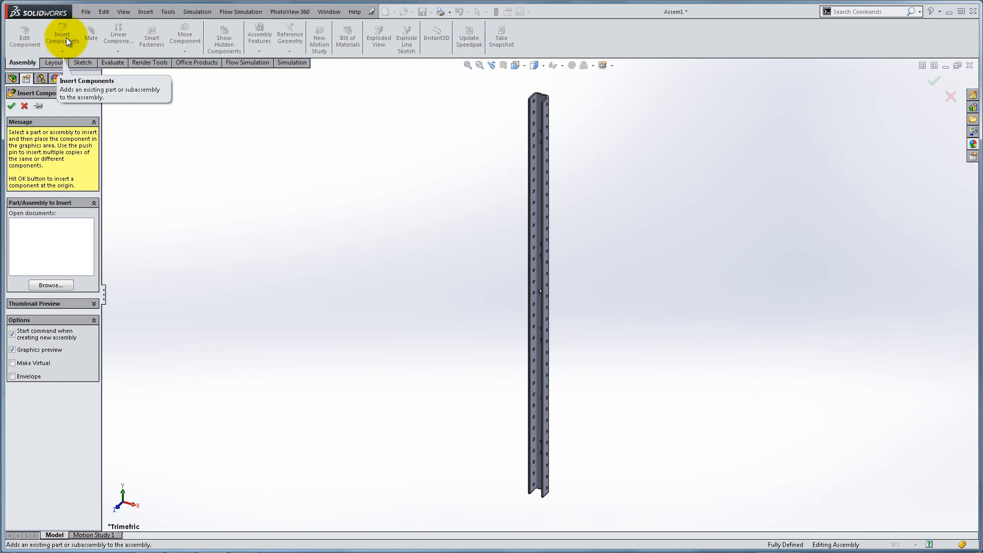
Insert Short C channel.SLDPRT beside the outer channel and drag it into position
left_click(50, 285)
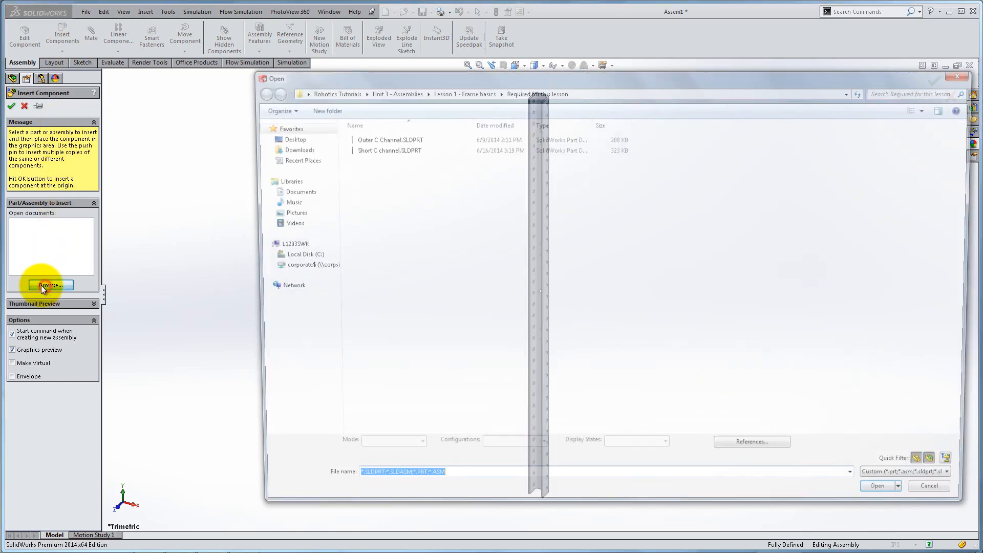
left_click(380, 148)
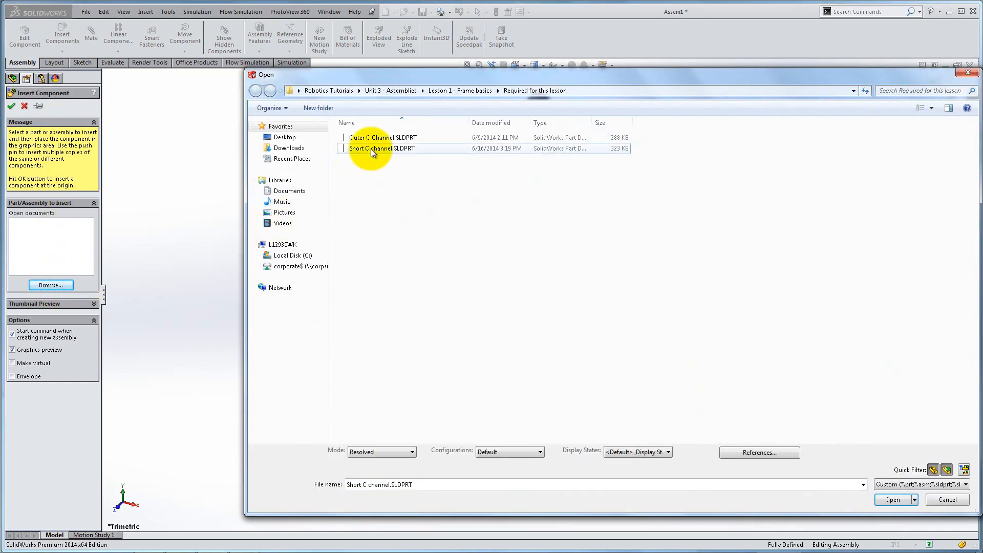
left_click(891, 500)
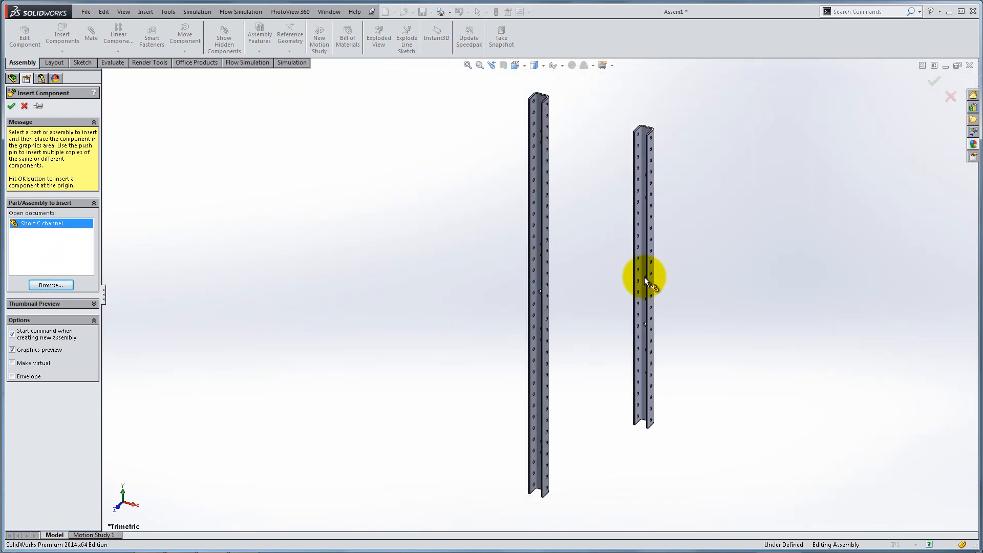
left_click(11, 105)
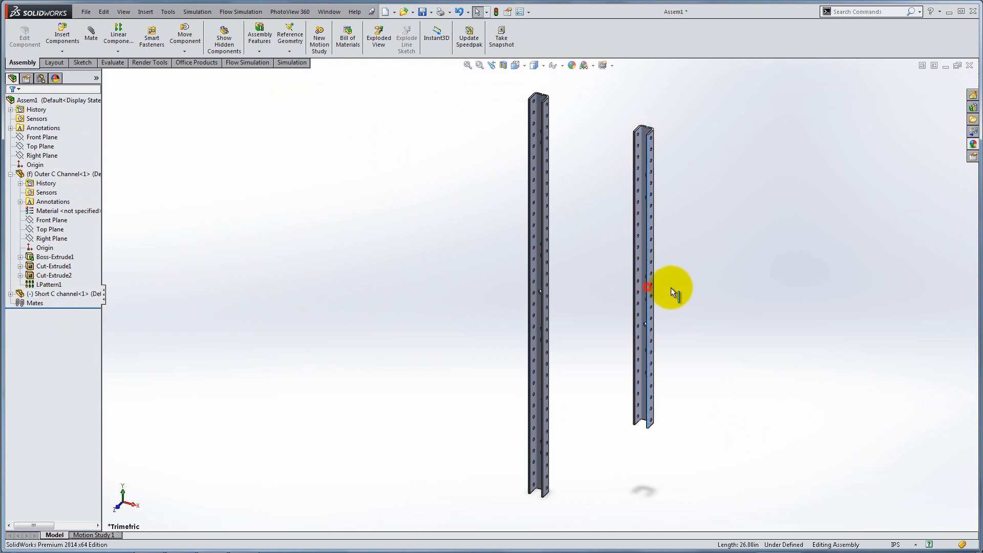
left_click_drag(648, 288, 643, 293)
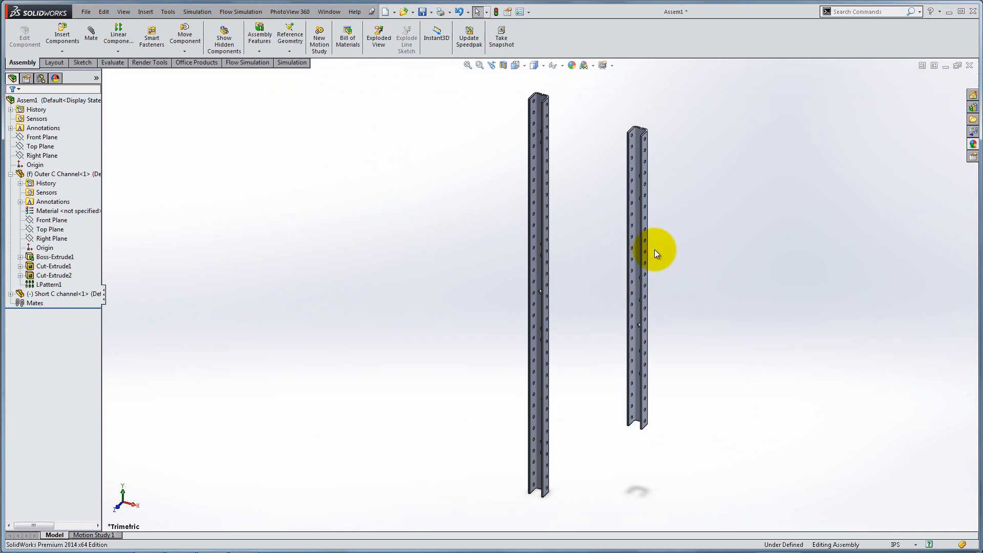
left_click(91, 33)
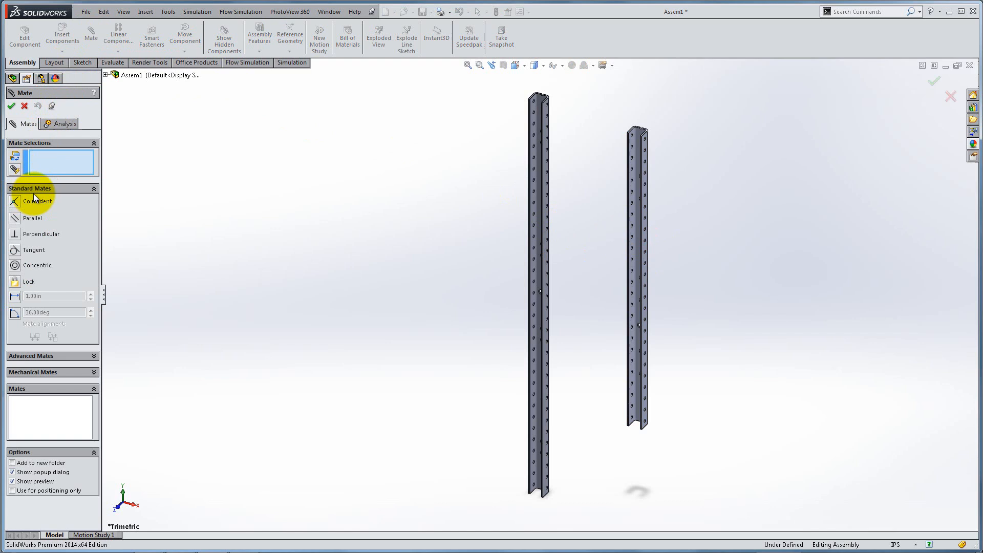
mouse_move(53, 293)
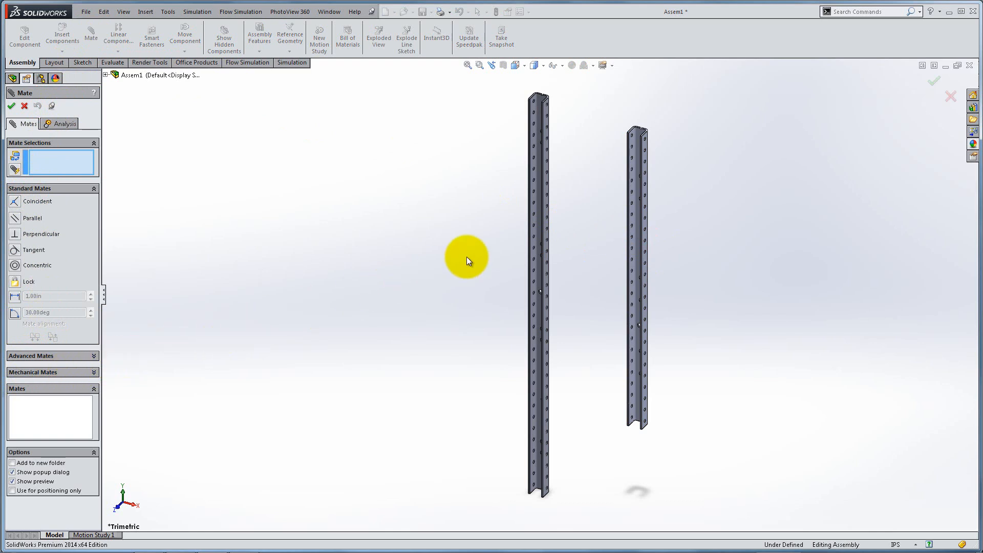
Mate the outer channel's side face to the short channel's Top Plane
left_click(548, 206)
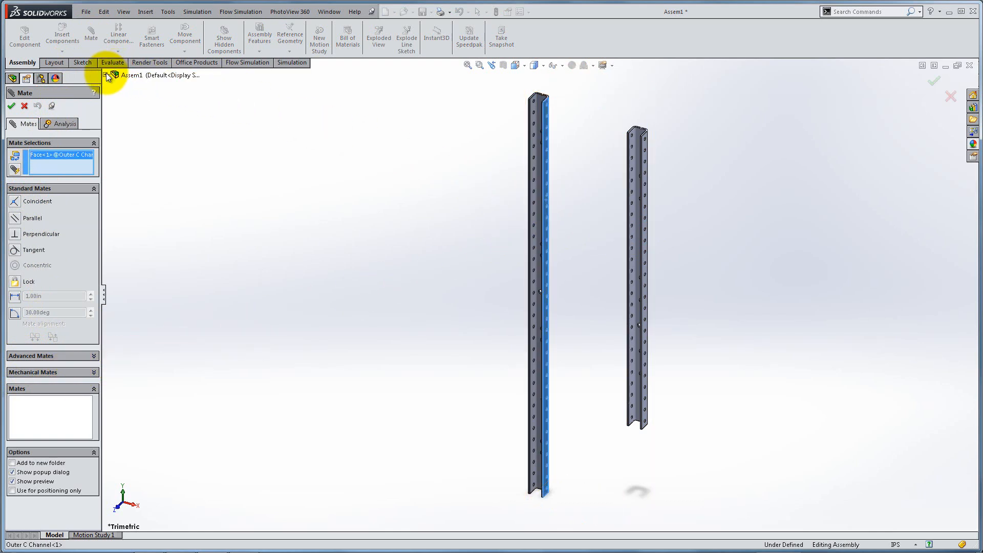
left_click(107, 75)
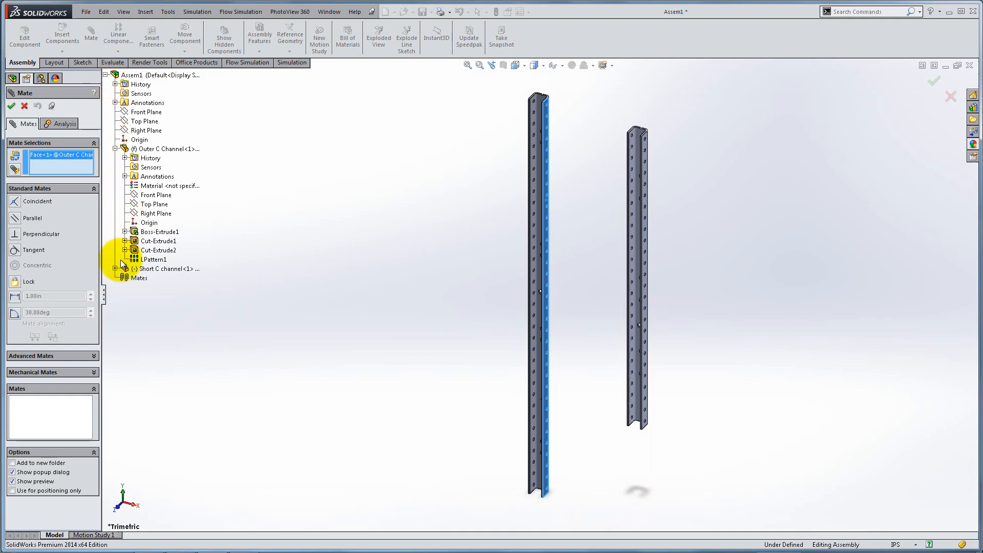
left_click(153, 325)
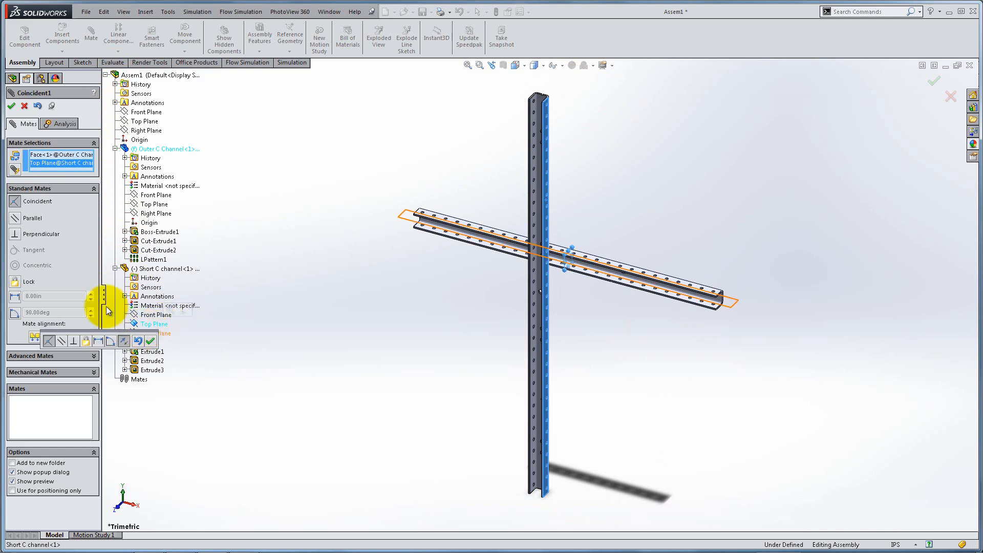
Preview parallel, perpendicular and flipped 45° angle mates, then cancel the mate
left_click(32, 217)
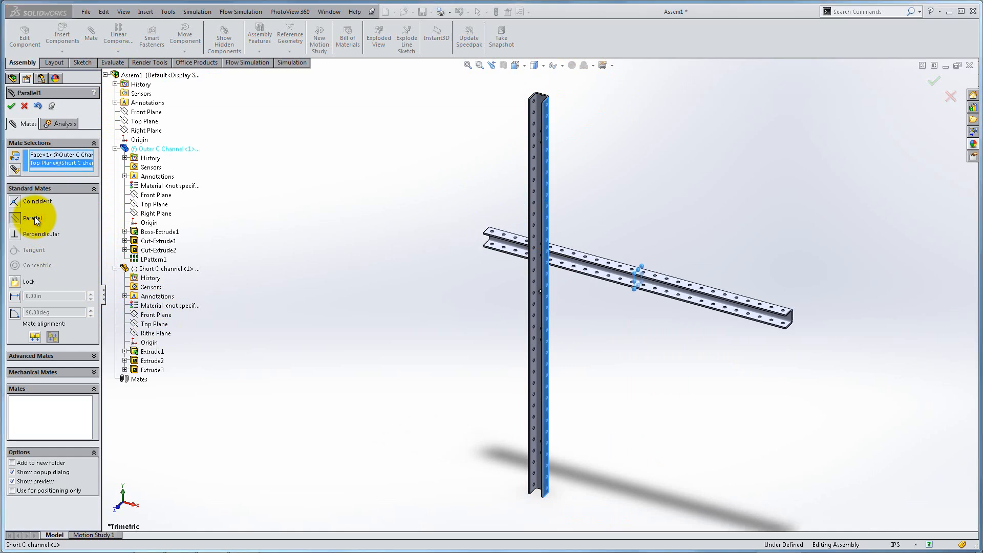
left_click(41, 234)
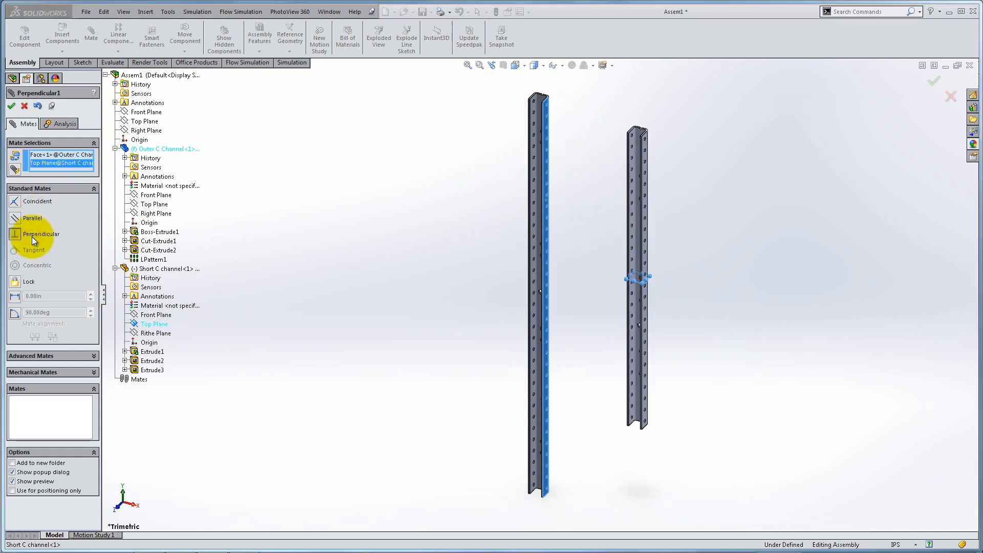
left_click(42, 233)
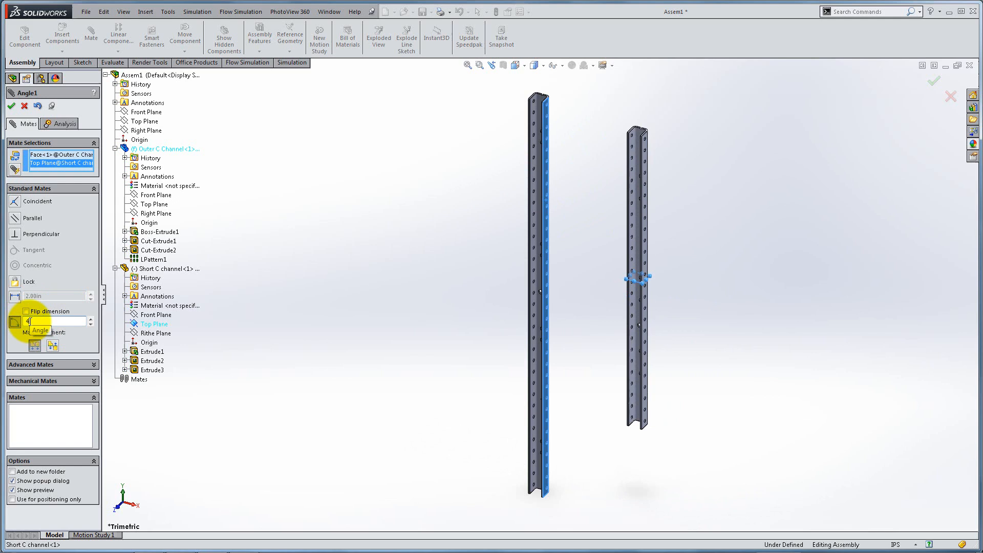
type("45.00deg")
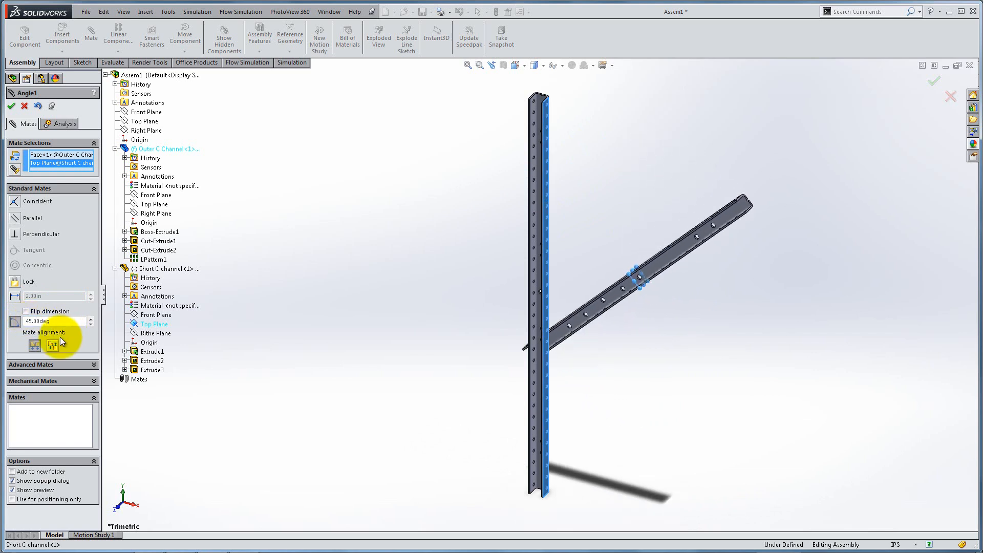
left_click(26, 312)
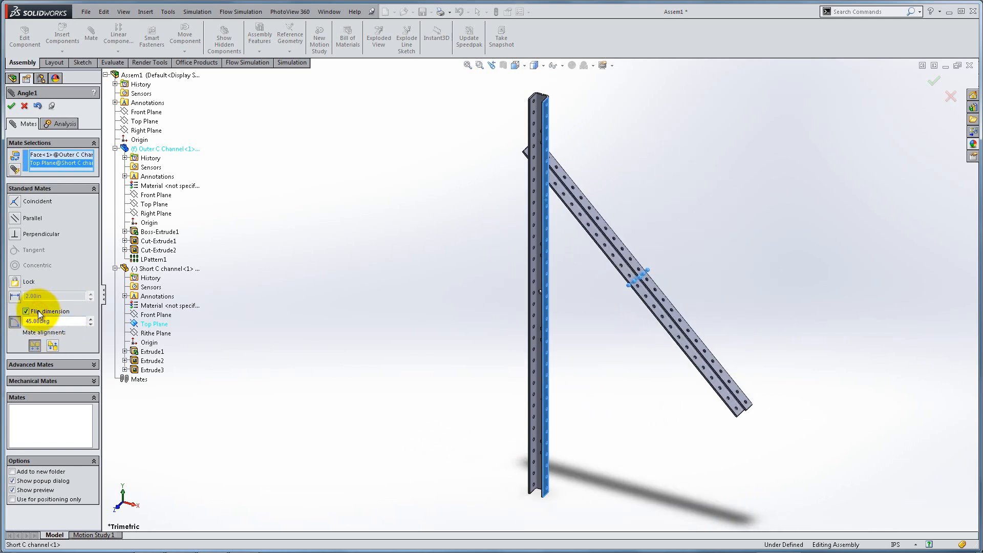
left_click(51, 345)
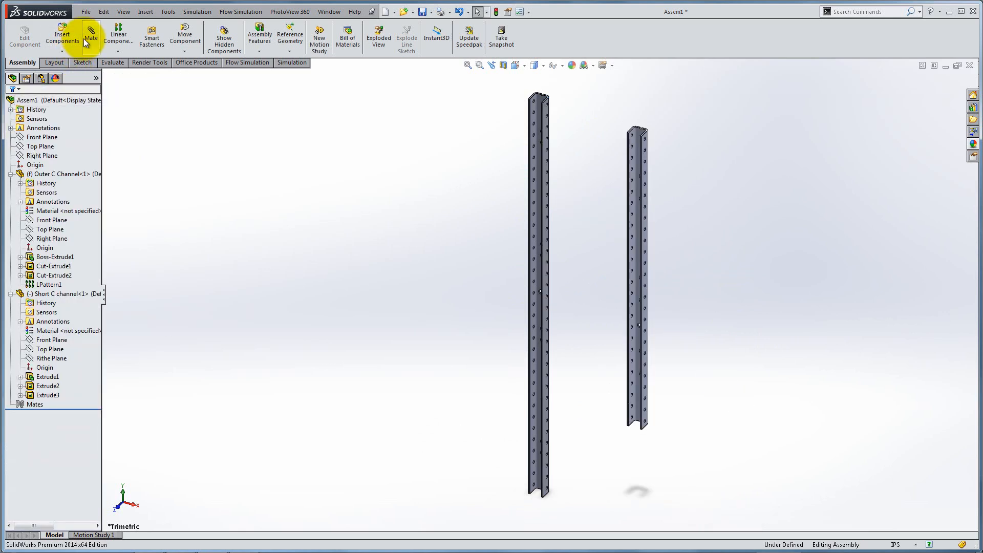
Add a tangent mate between a short C channel face and the outer channel
left_click(90, 35)
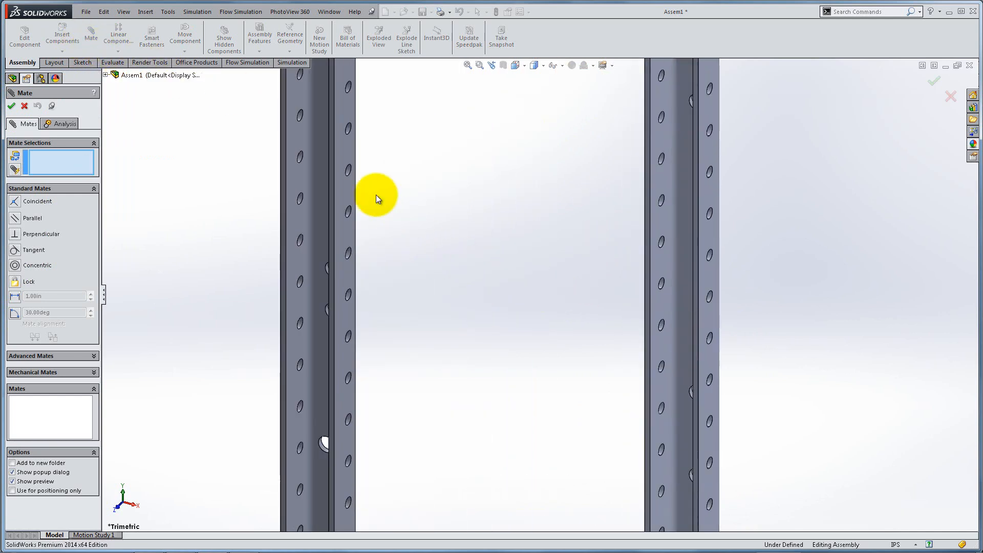
left_click(344, 170)
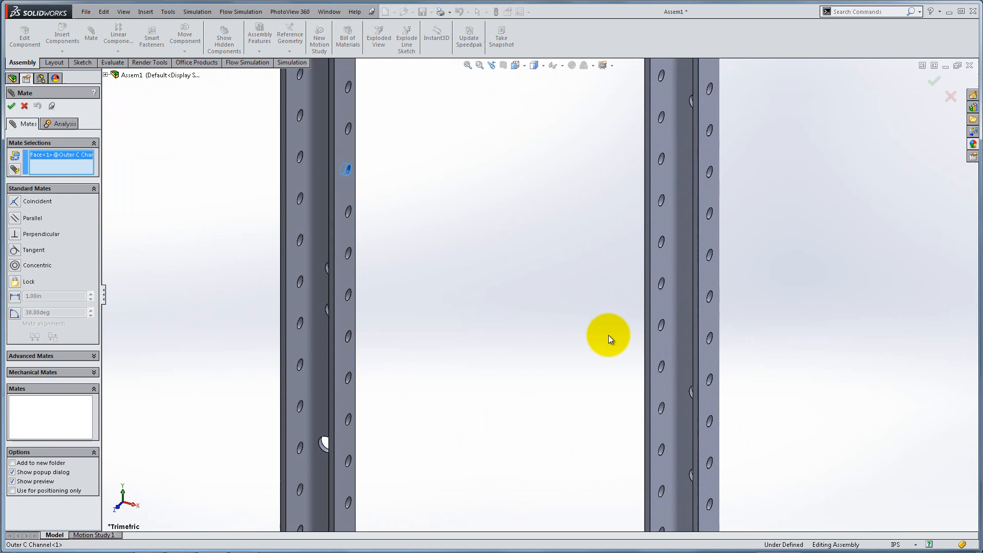
left_click(662, 370)
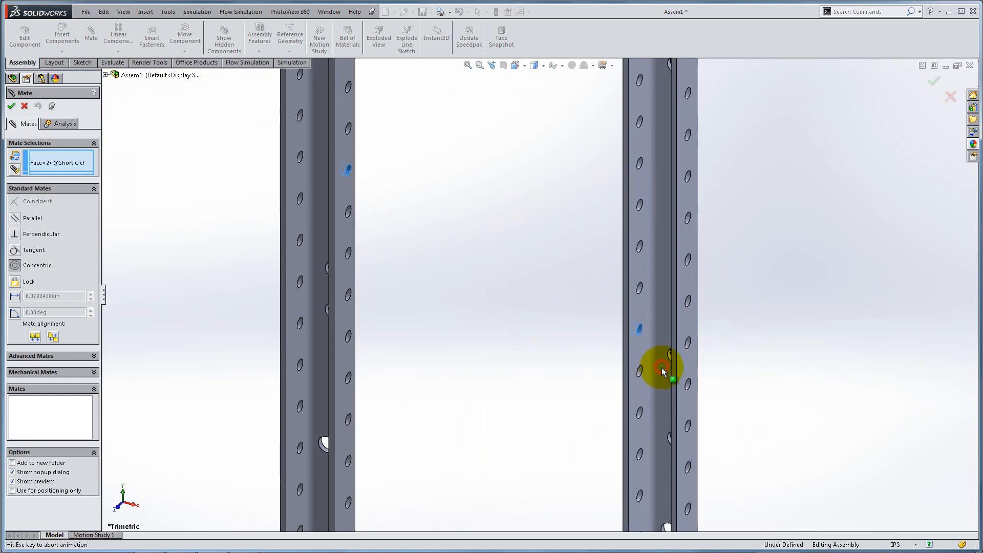
left_click(662, 369)
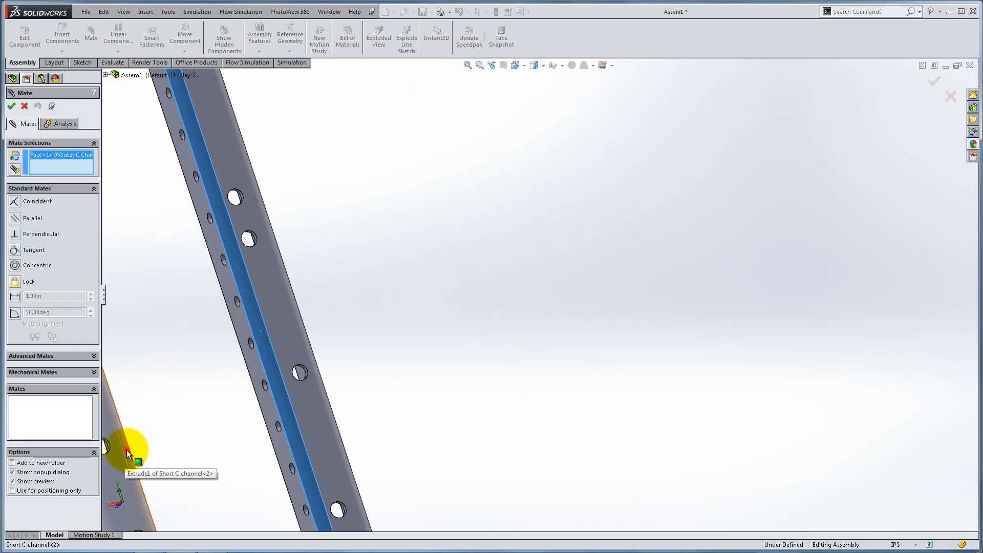
left_click(129, 452)
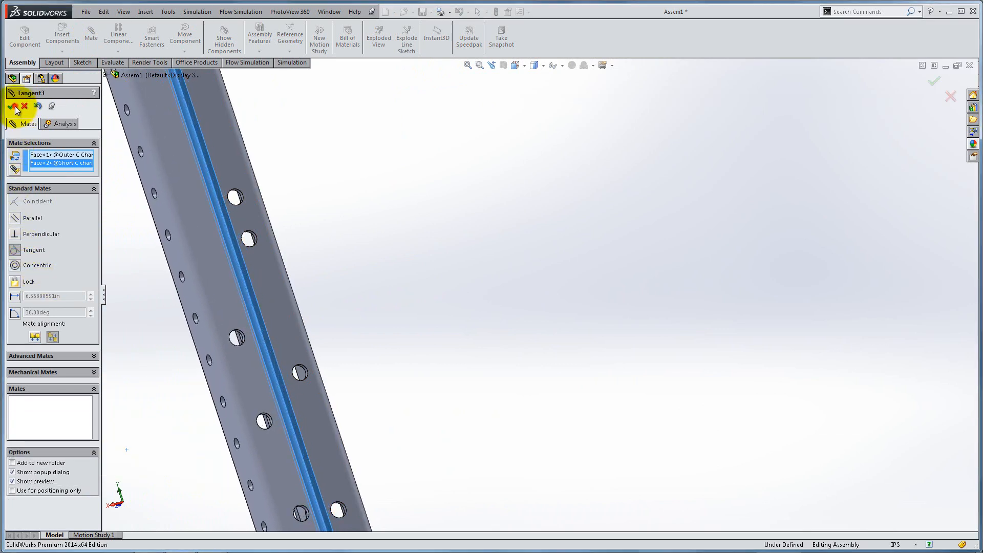
left_click(15, 106)
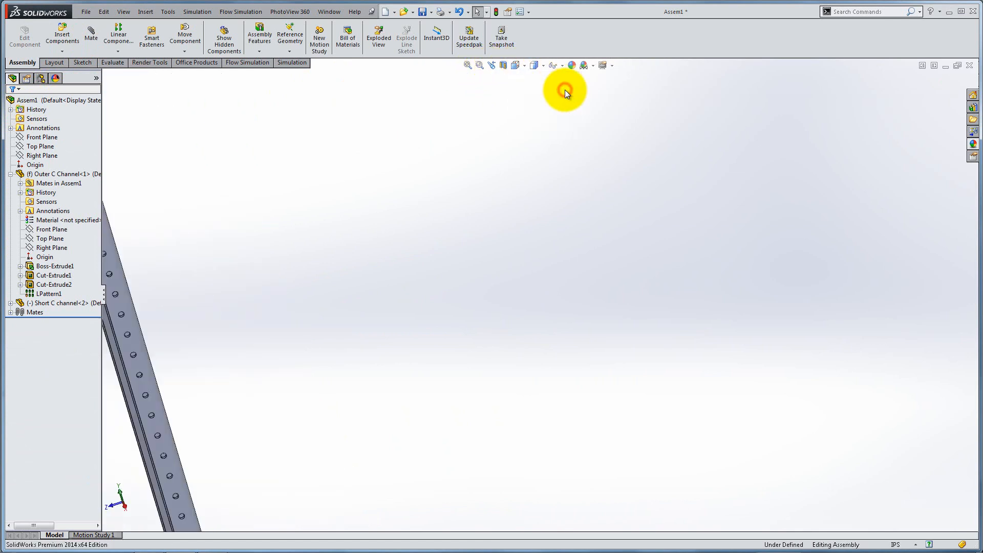
Slide the short channel lower and delete the Tangent1 mate
left_click(185, 36)
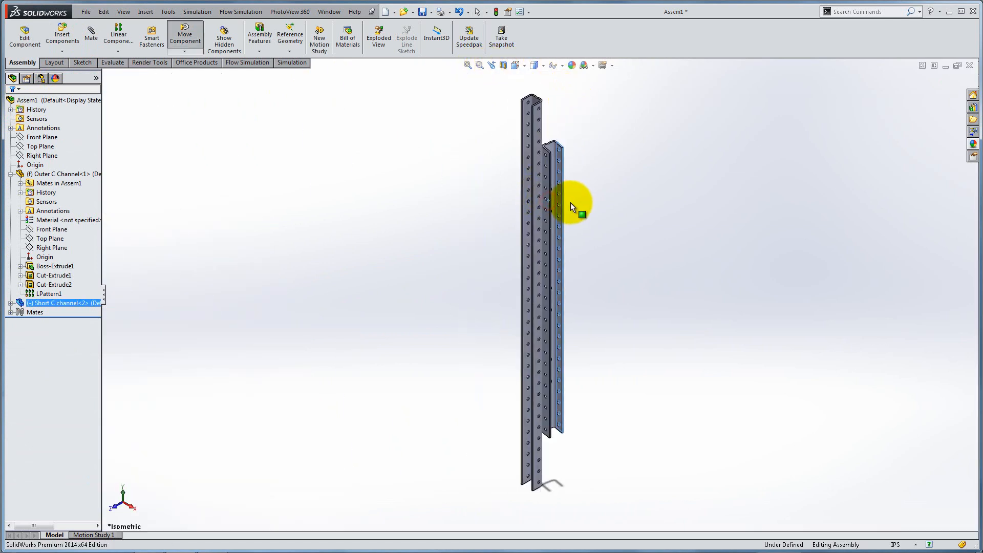
left_click_drag(573, 207, 572, 248)
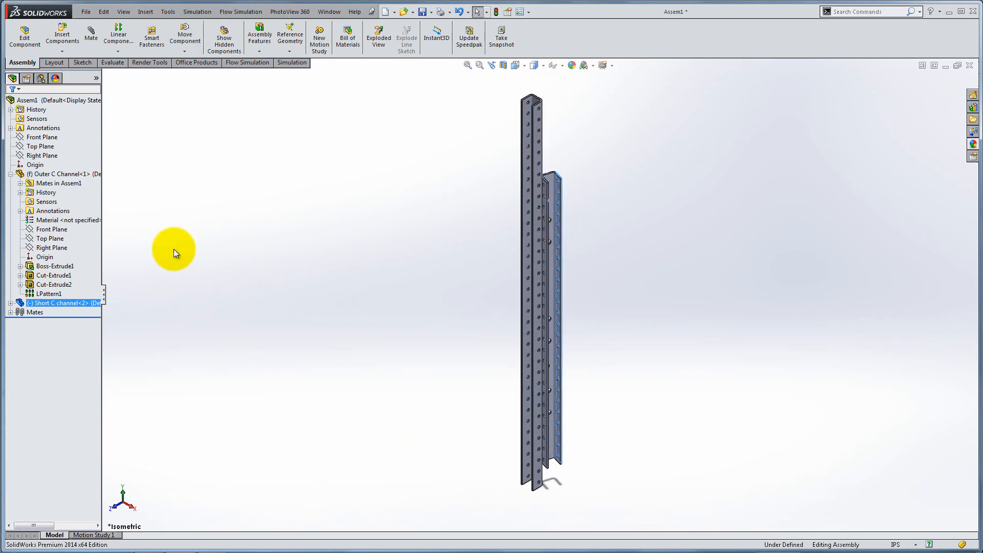
left_click(11, 312)
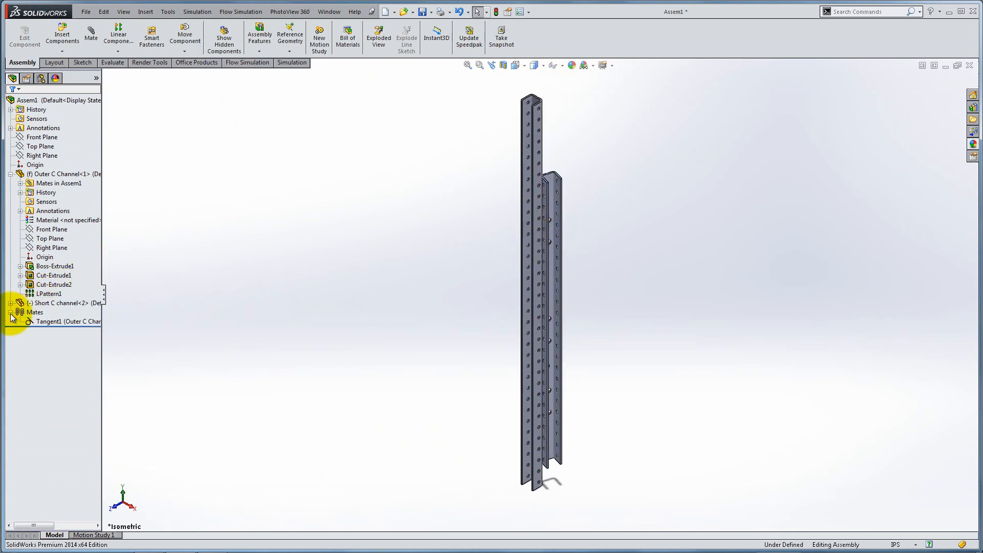
right_click(65, 322)
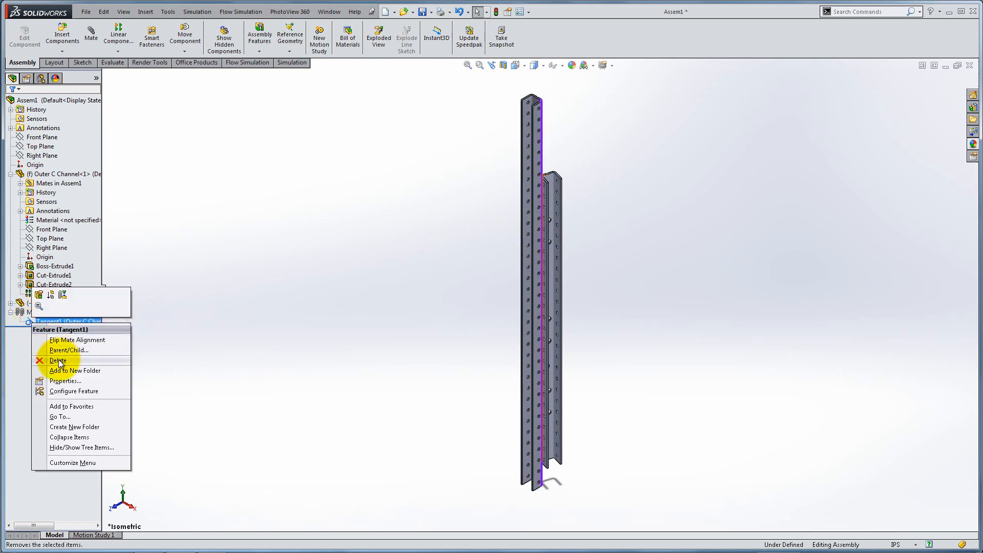
left_click(57, 360)
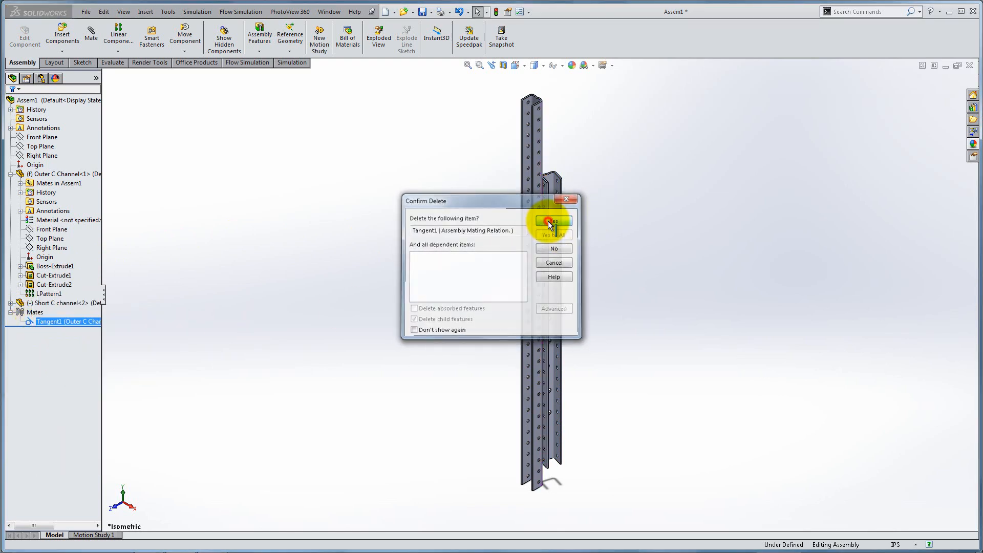
left_click(550, 223)
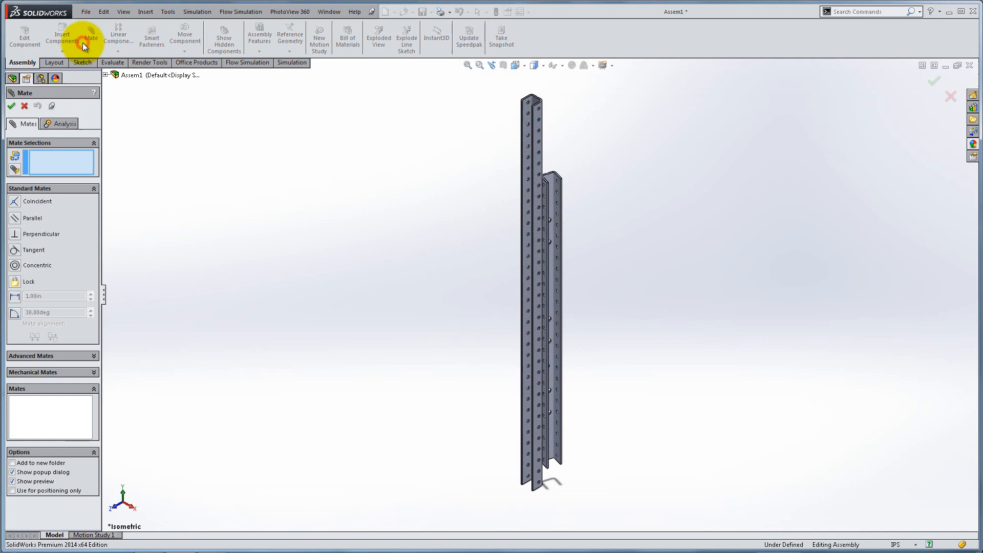
mouse_move(581, 161)
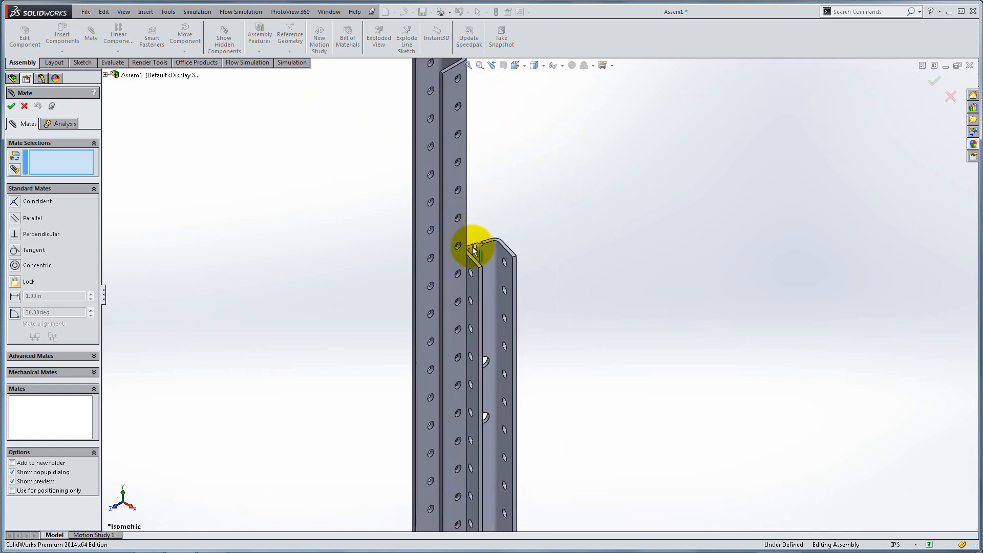
Add coincident mates between short channel faces and the outer channel's top face
left_click(467, 263)
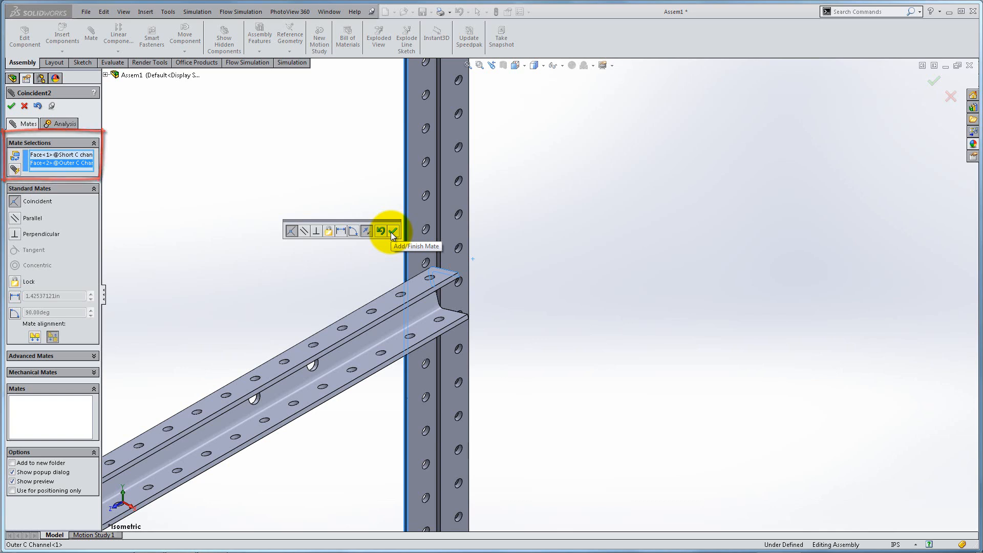
left_click(394, 231)
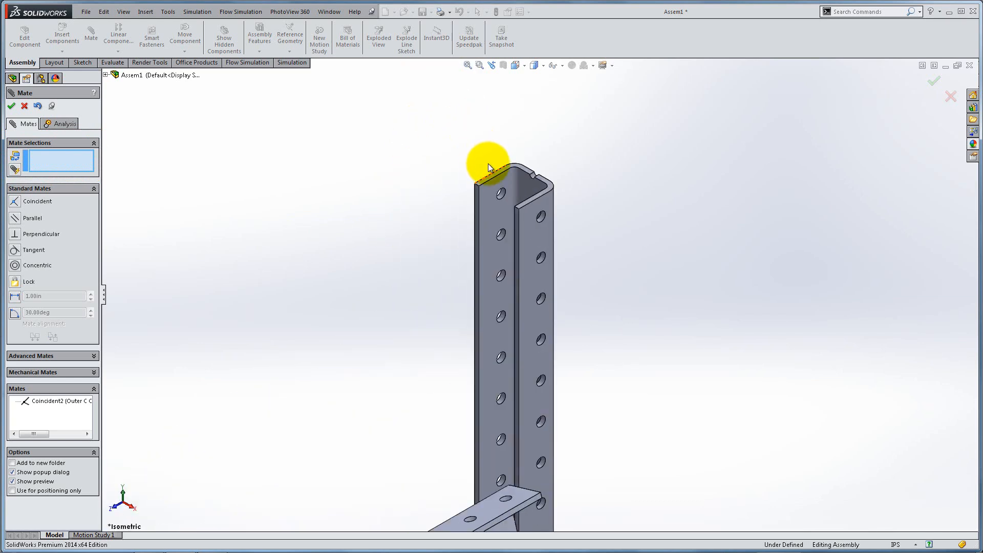
left_click(496, 226)
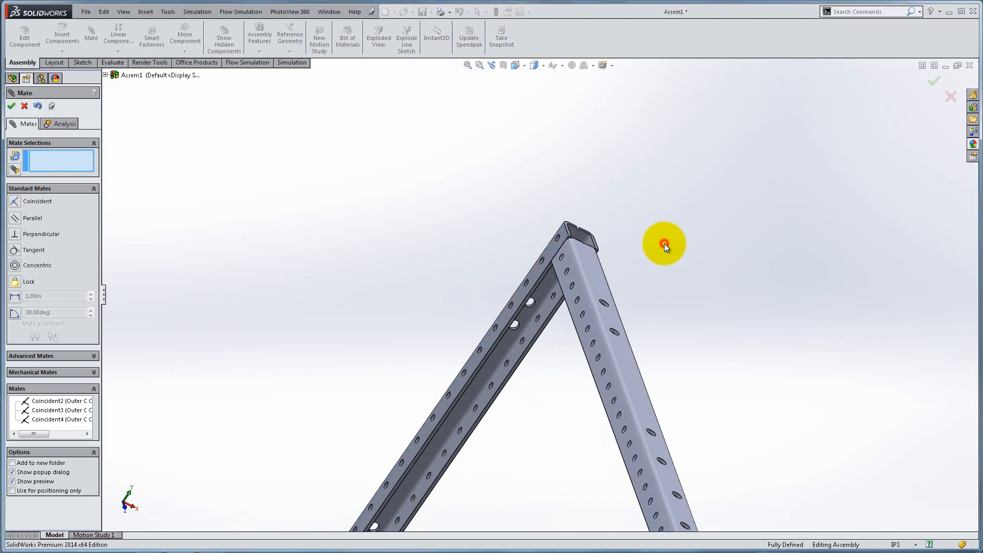
mouse_move(351, 193)
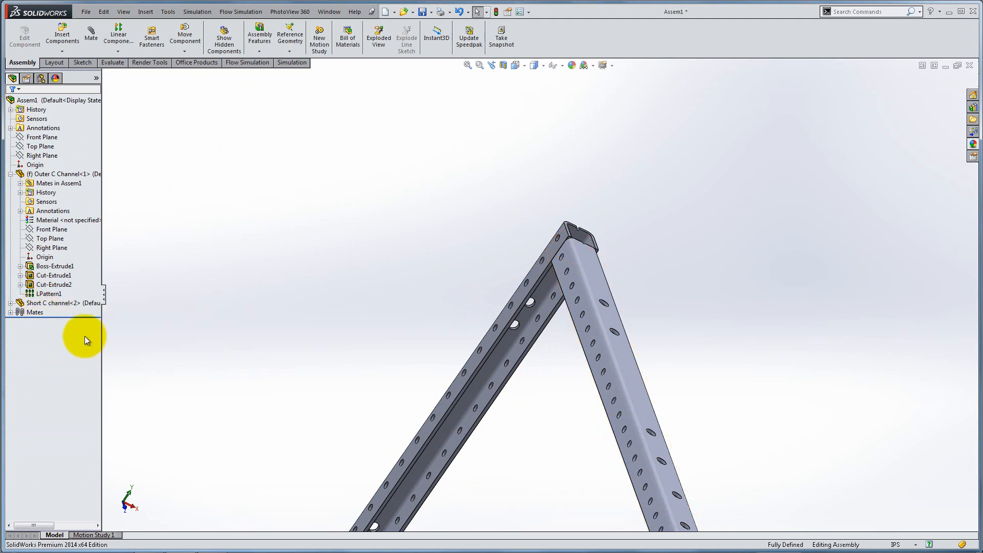
Switch to isometric view and place a second short C channel and outer C channel
key("space")
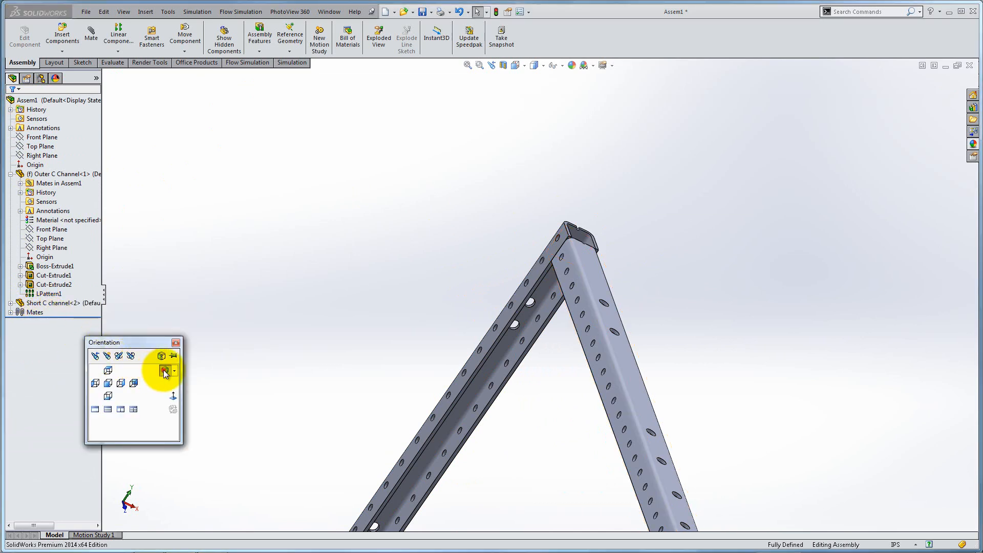
left_click(61, 35)
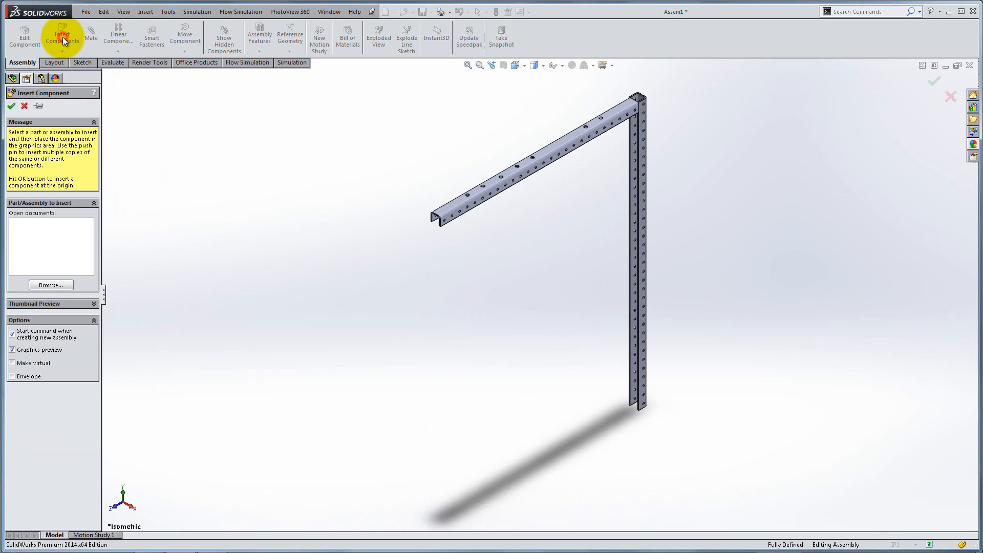
left_click(50, 285)
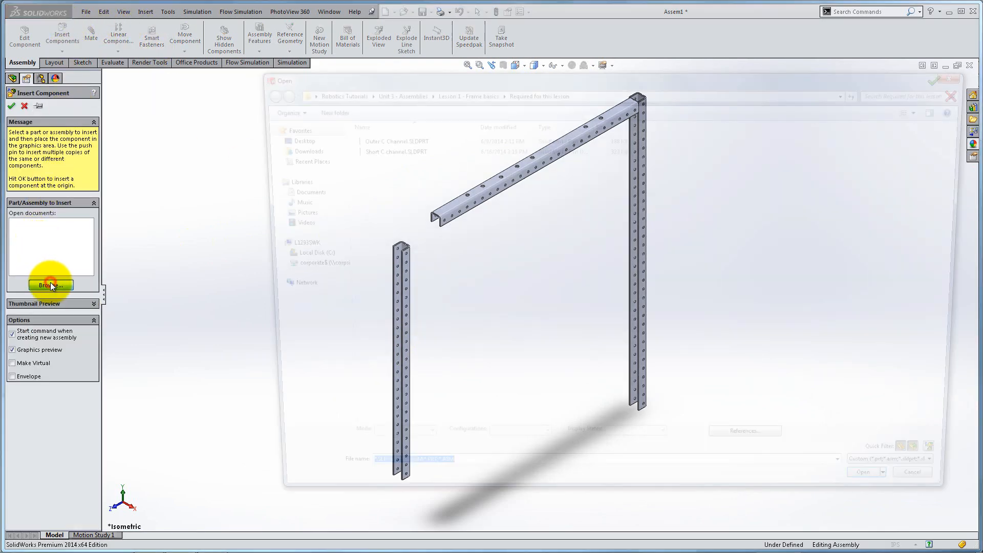
left_click(863, 472)
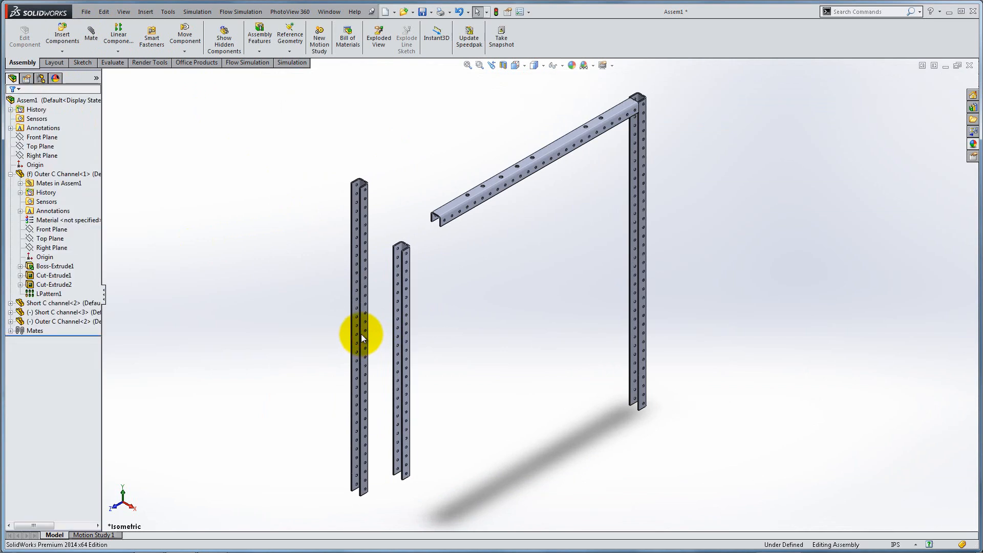
left_click(361, 345)
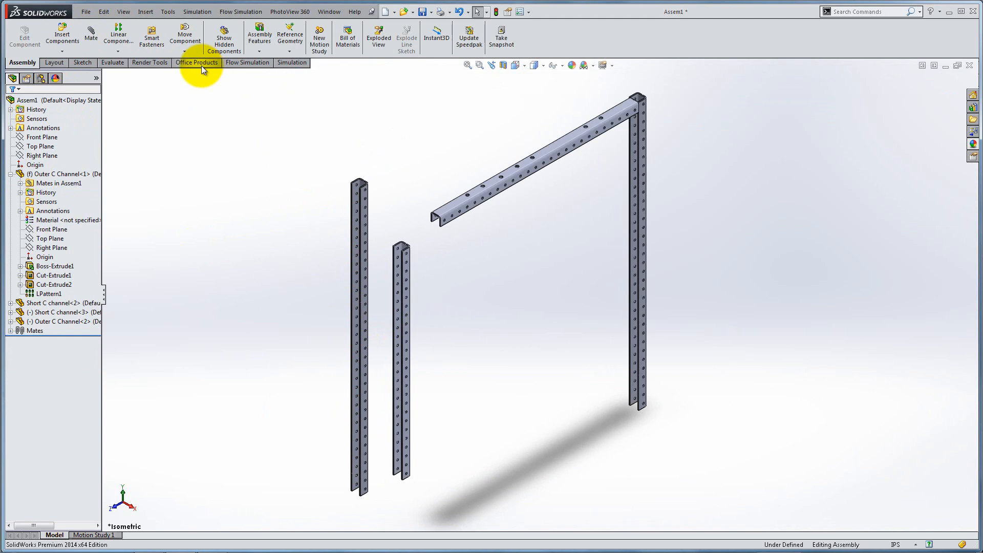
Rotate the new short C channel until it lies horizontally across the outer channel
left_click(185, 50)
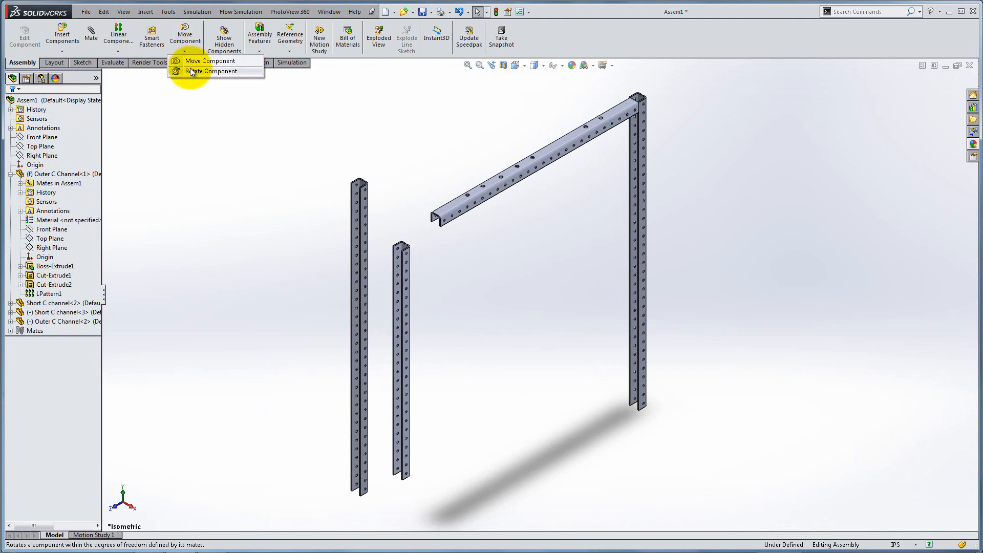
left_click(211, 70)
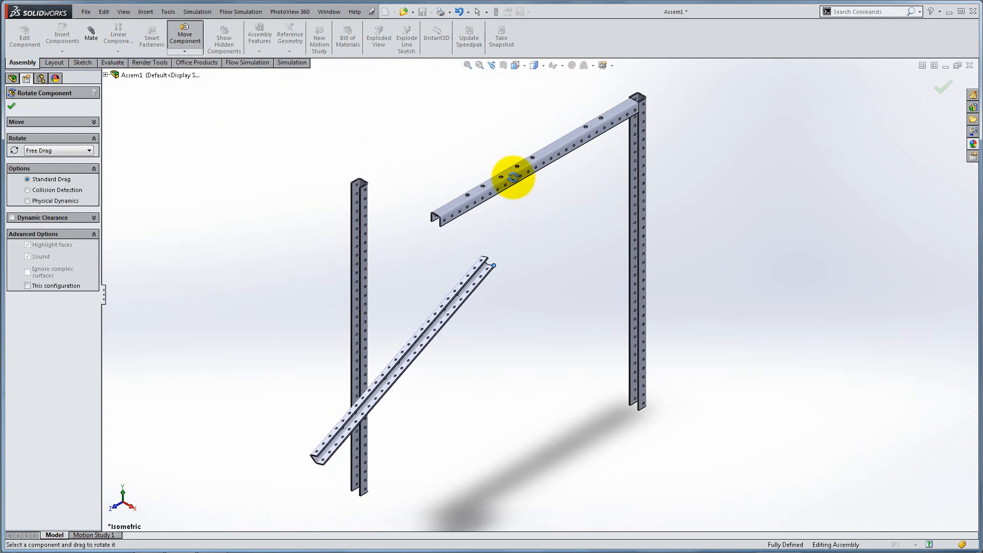
left_click_drag(514, 179, 306, 341)
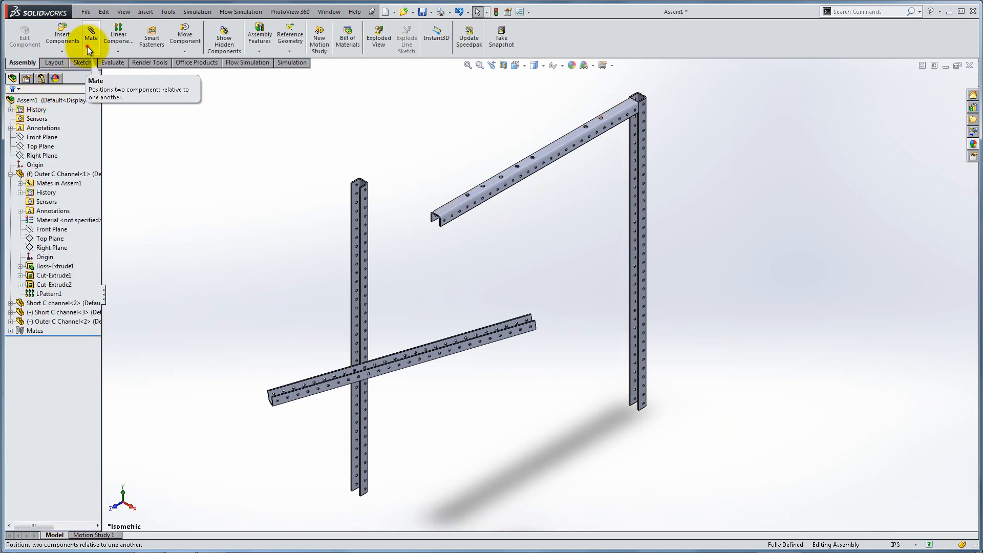
Add coincident mates between the new short channel's end face and the outer channel's faces
left_click(91, 34)
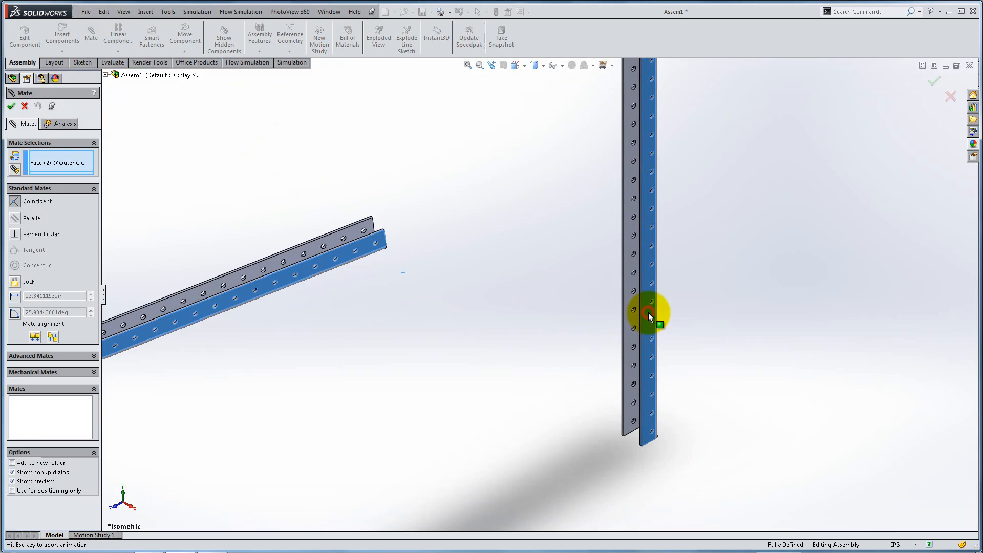
left_click(652, 315)
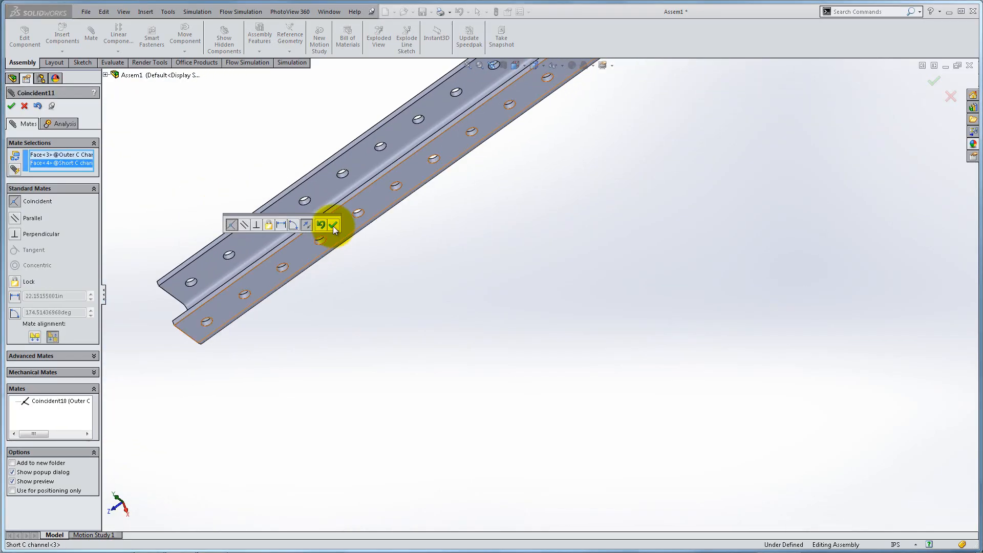
left_click(333, 224)
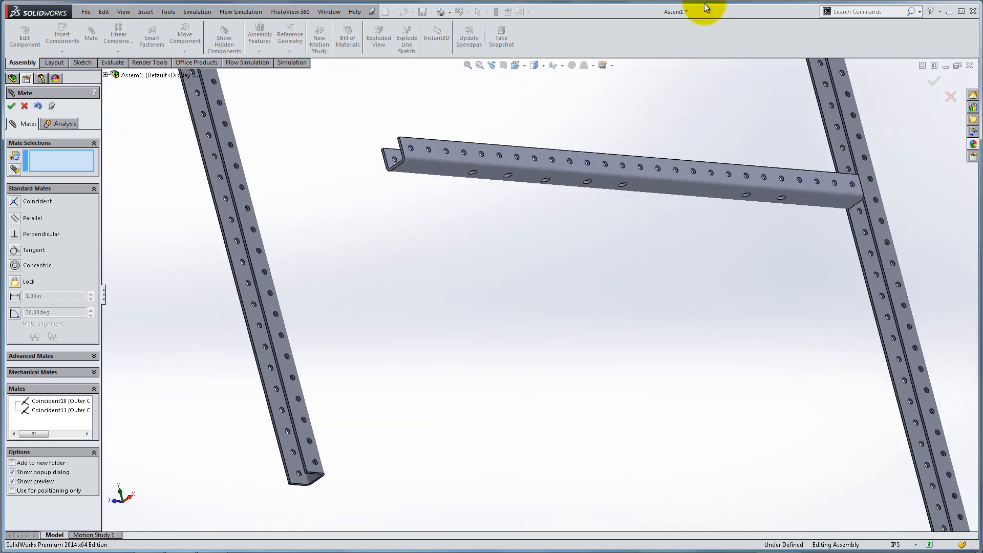
left_click(576, 312)
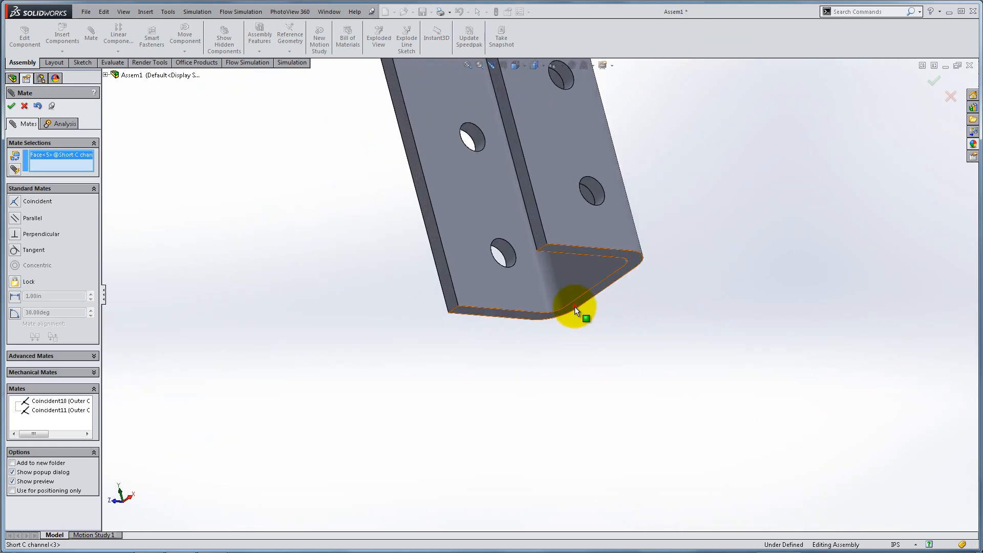
left_click(575, 310)
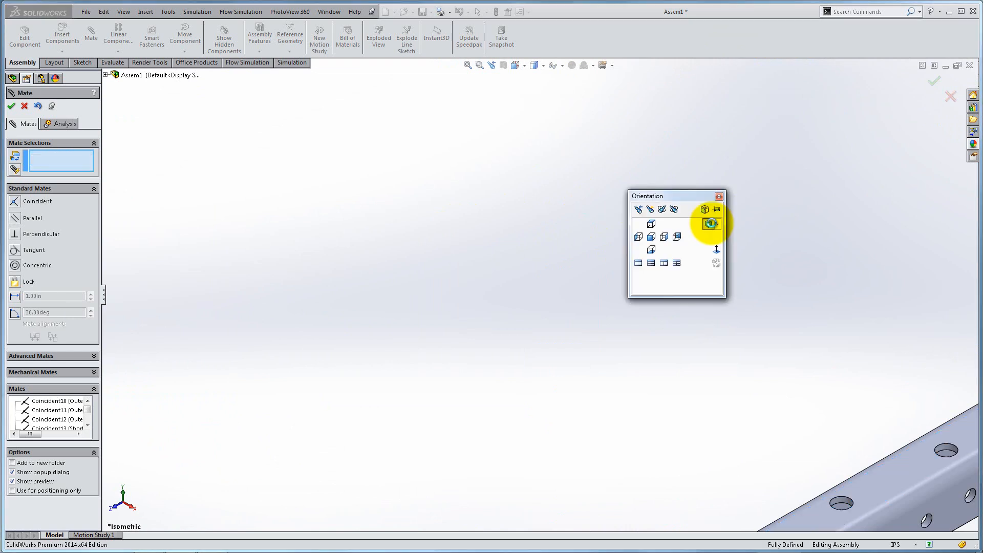
Switch to isometric view of the completed frame and close the Mate PropertyManager
left_click(711, 224)
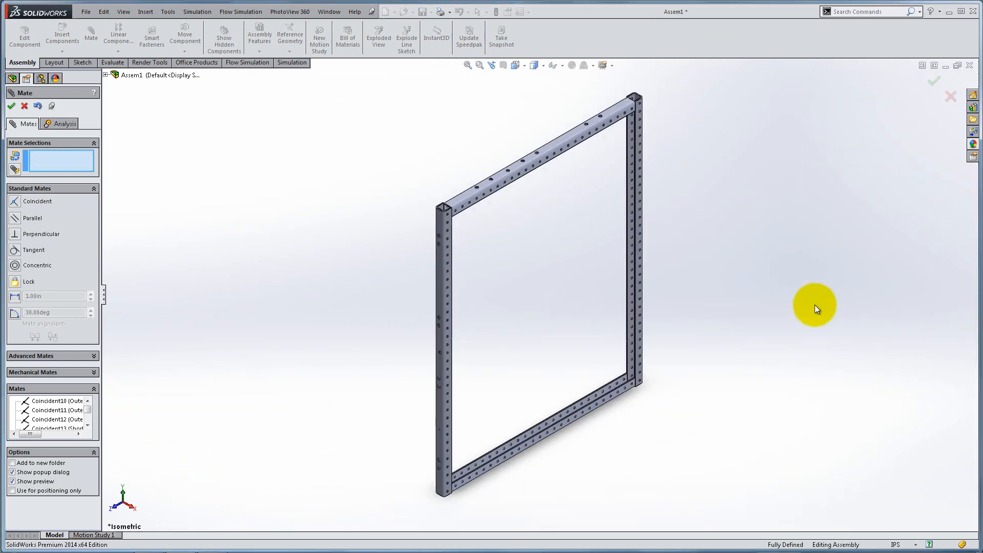
left_click(11, 106)
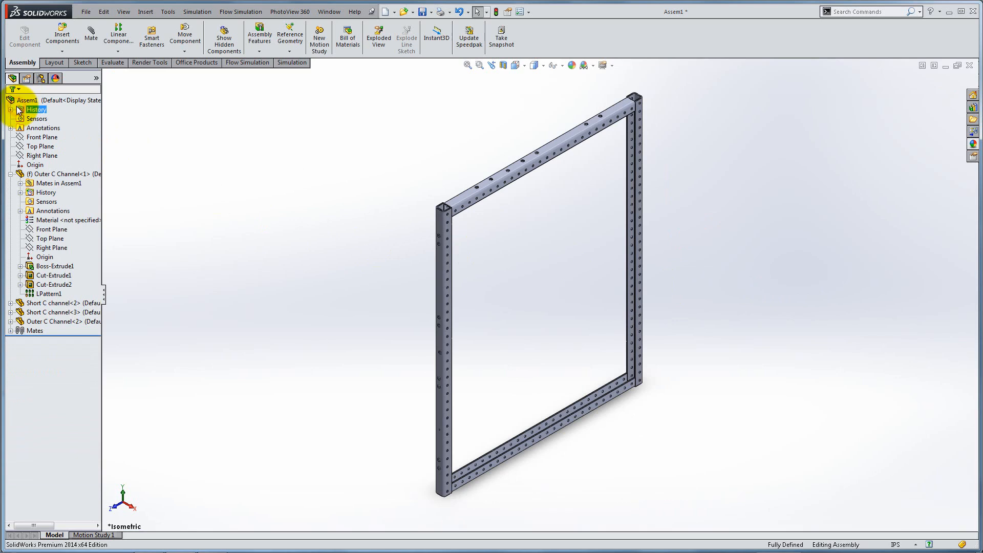
Start a new mate and expand Advanced Mates to reveal the Width mate
left_click(92, 33)
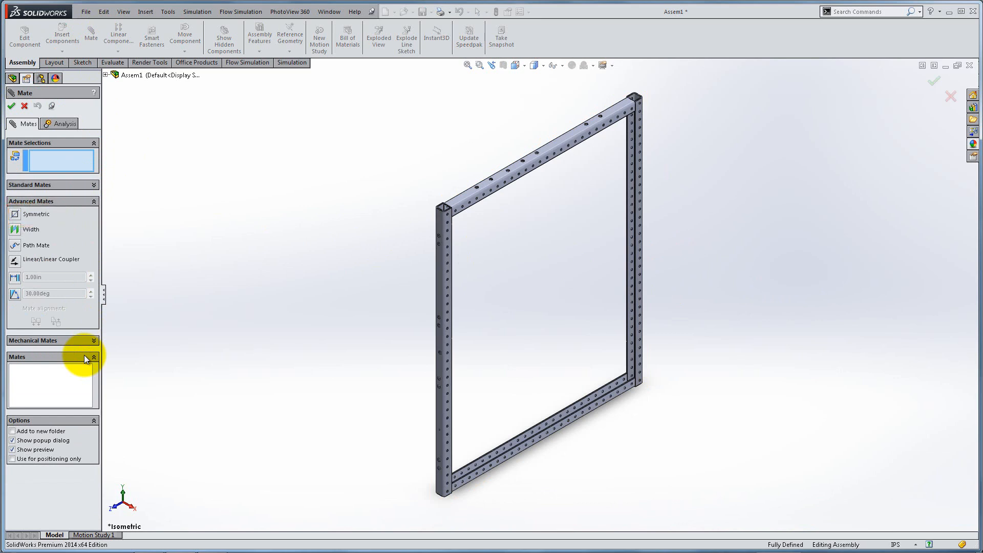
left_click(31, 229)
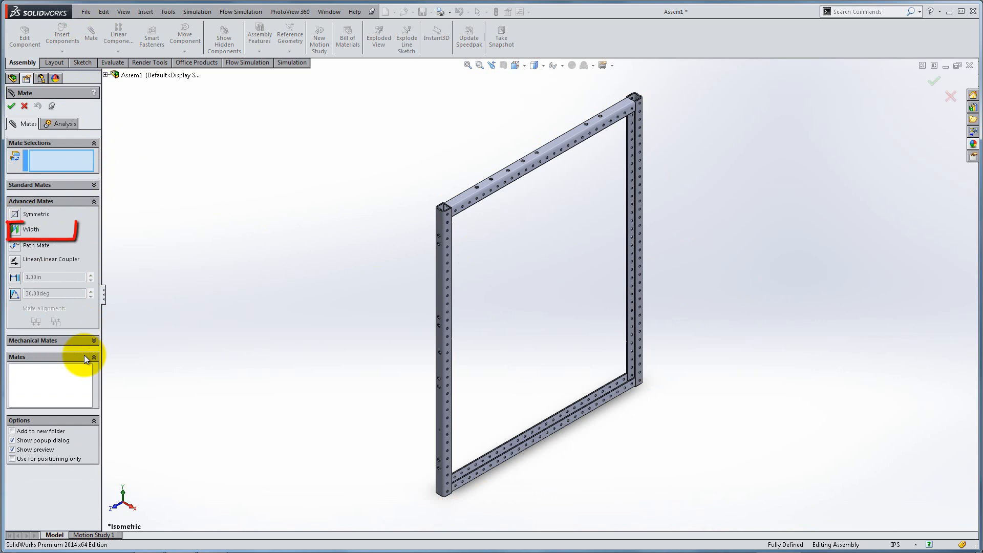